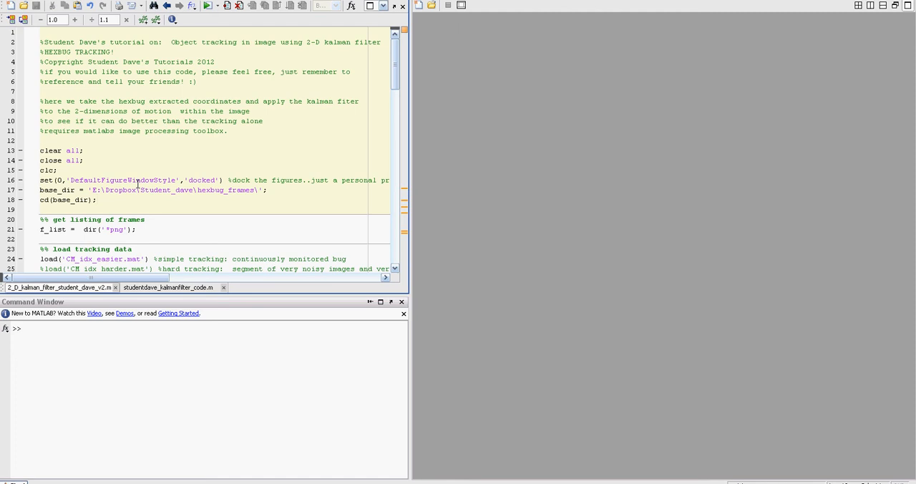
Point base_dir at the hexbug_frames folder holding the video frames
click(98, 199)
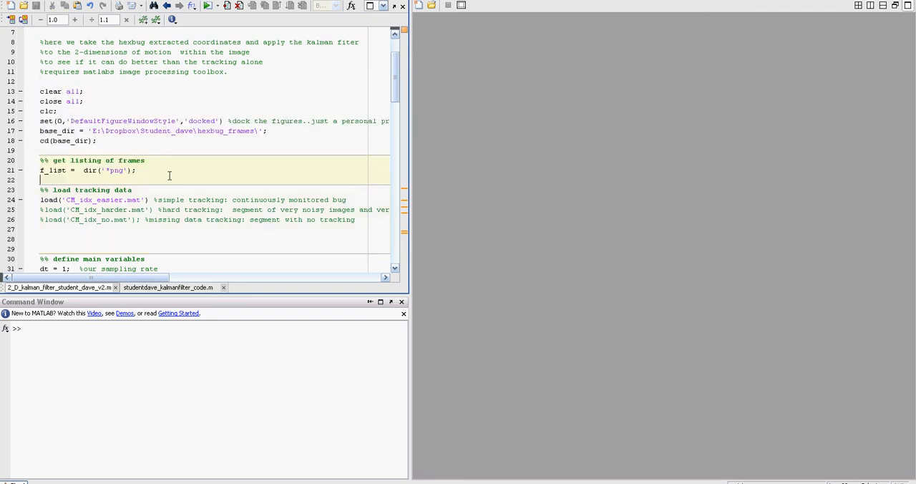
double_click(224, 132)
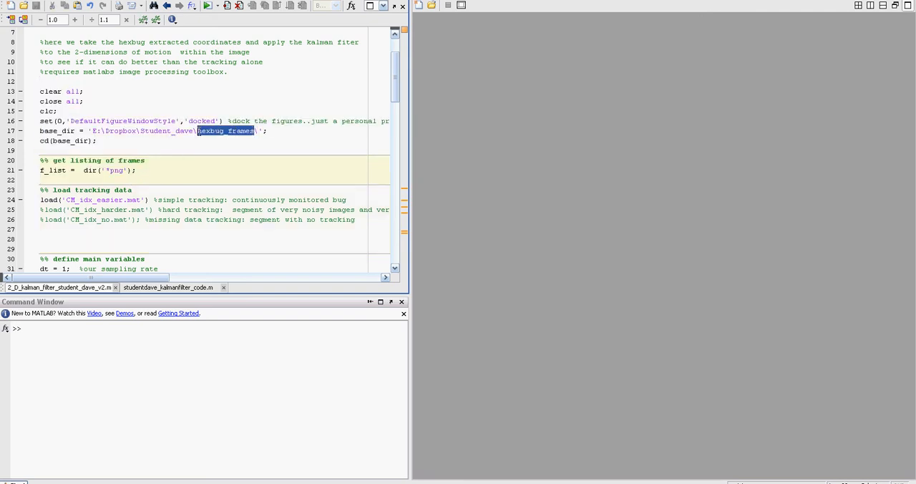
click(203, 137)
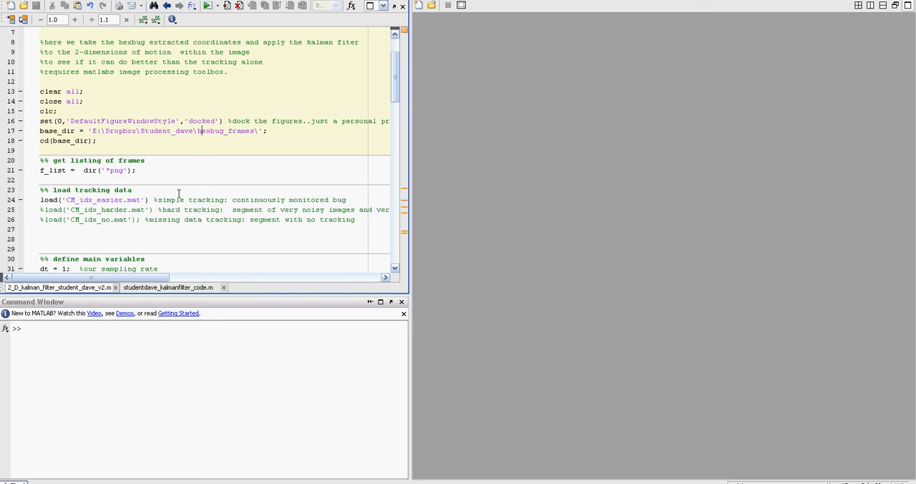
Evaluate the main-variables cell: sampling rate, start frame, noise magnitudes and covariance matrices
double_click(106, 201)
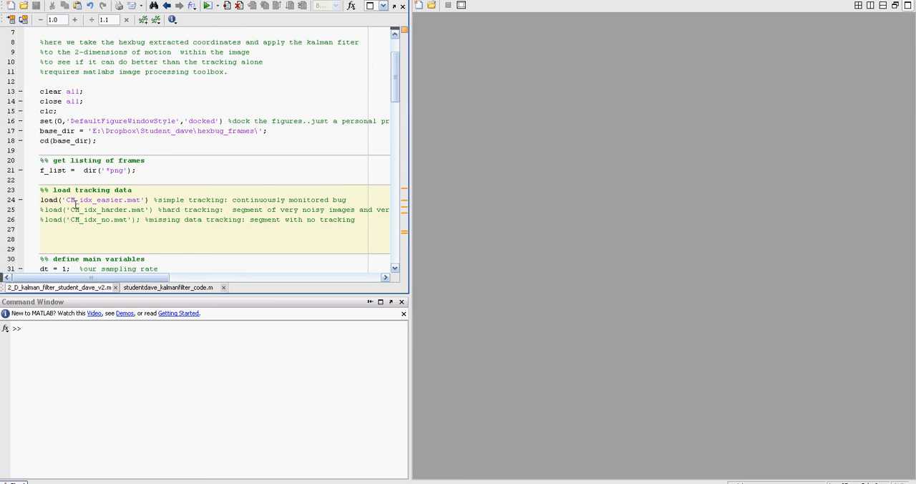
mouse_move(64, 204)
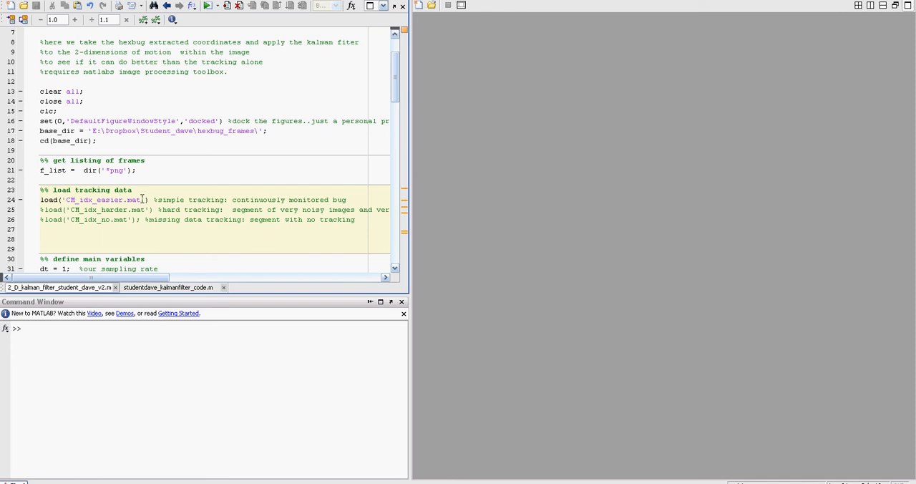
mouse_move(137, 204)
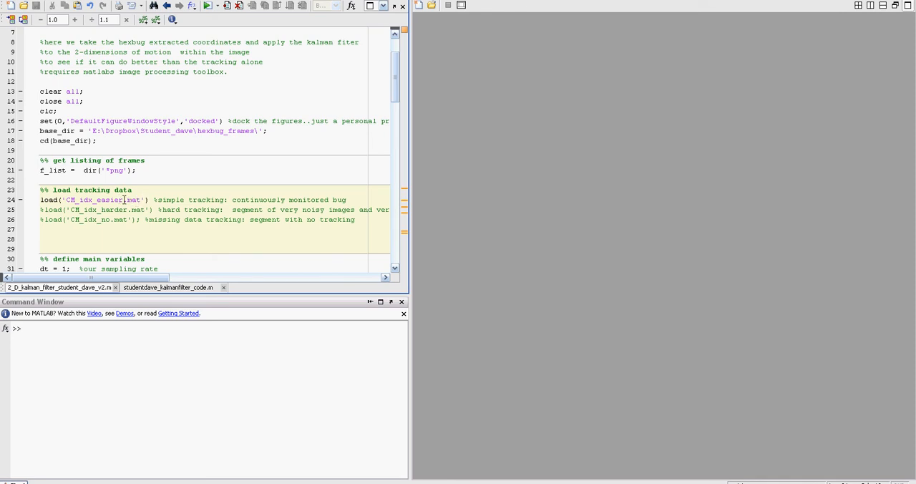
double_click(109, 201)
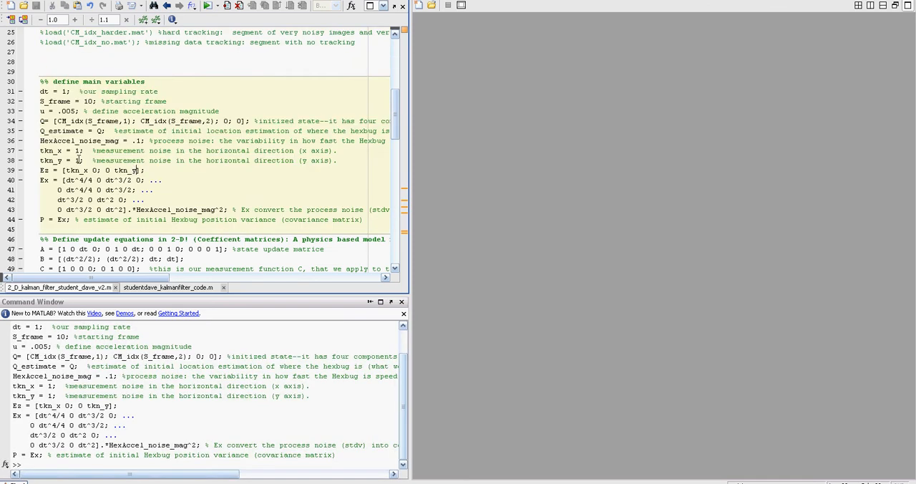
double_click(86, 141)
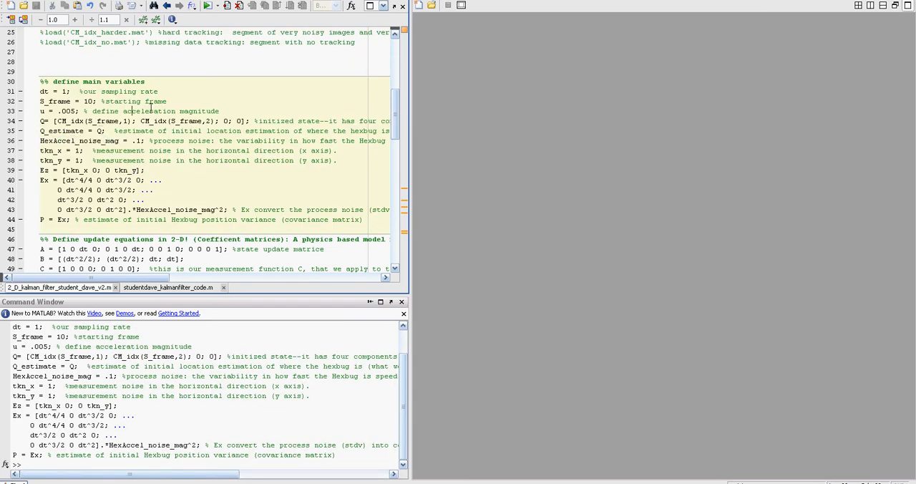
double_click(135, 111)
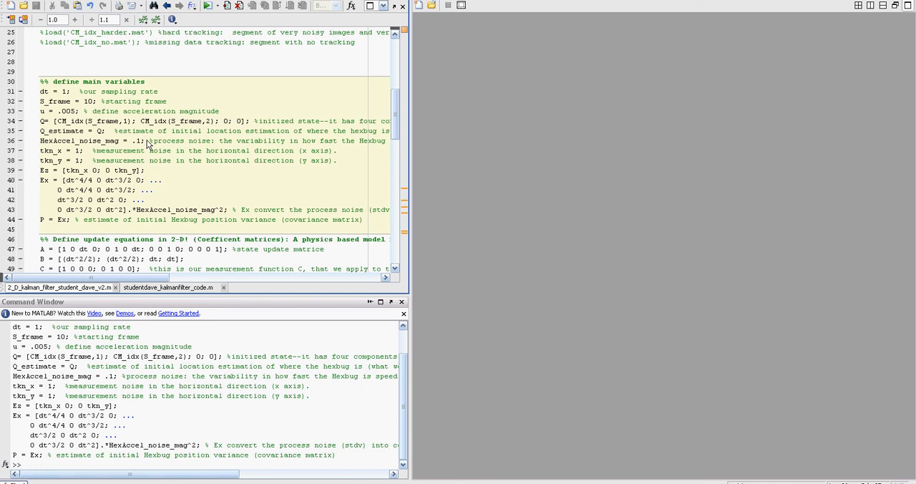
double_click(129, 151)
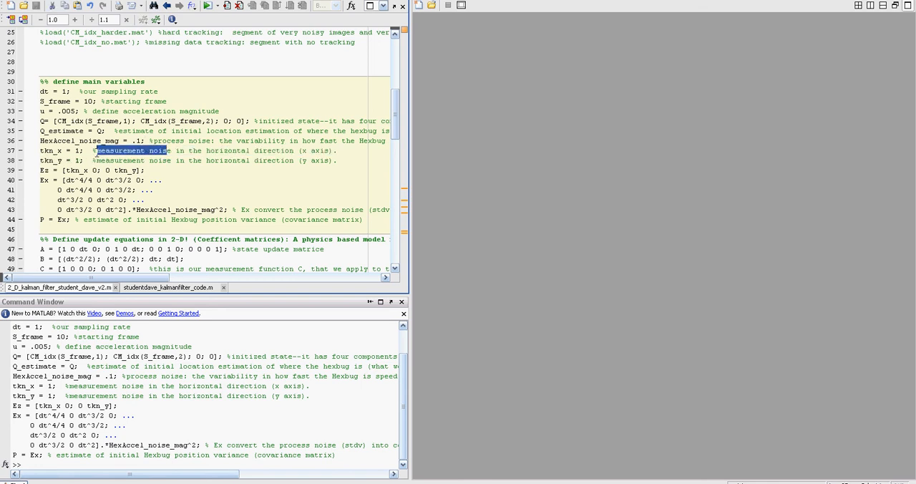
mouse_move(100, 156)
text(Ex)
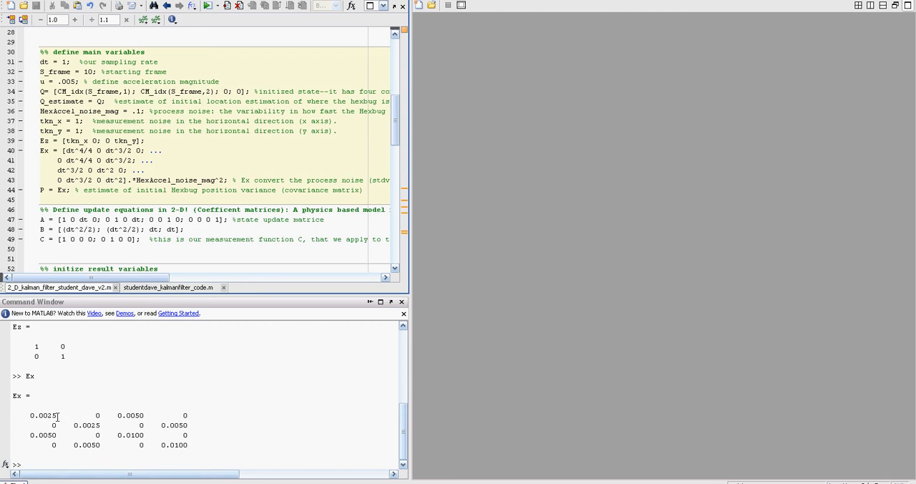
mouse_move(109, 421)
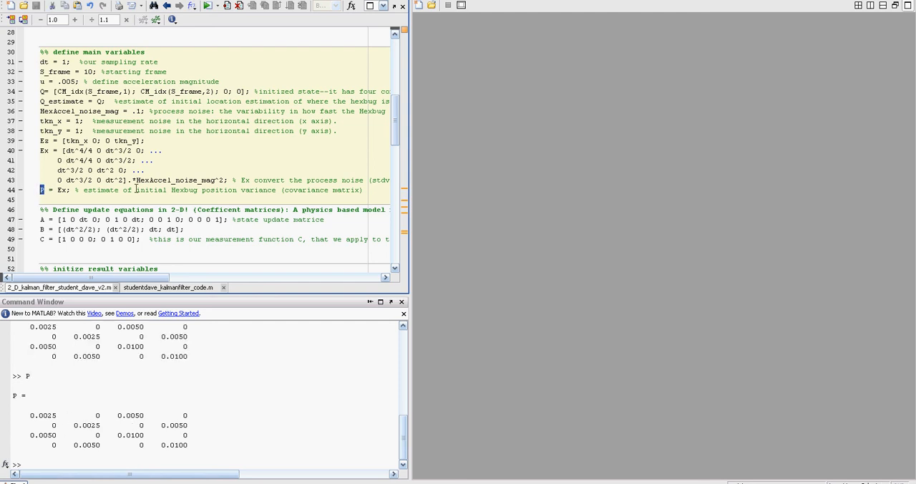
Evaluate the update-matrix, result-variable and estimation-variable sections, hitting an undefined S_frm error
scroll(down, 3)
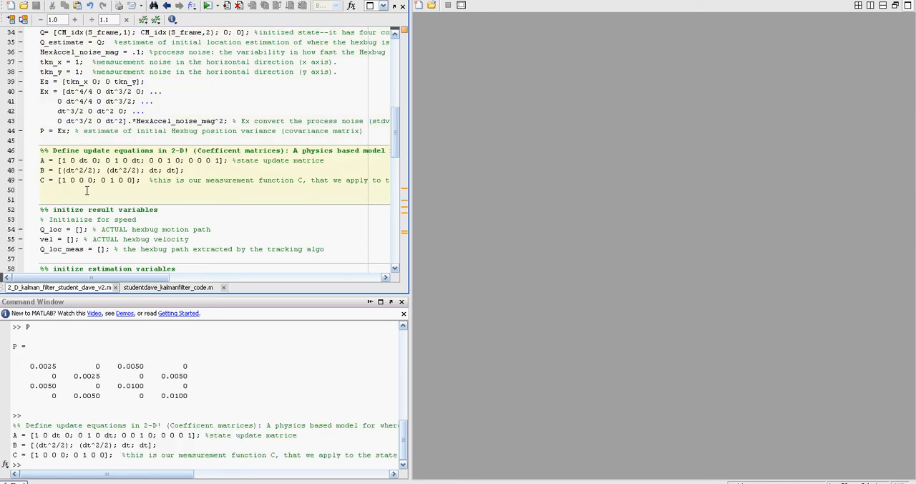
click(41, 161)
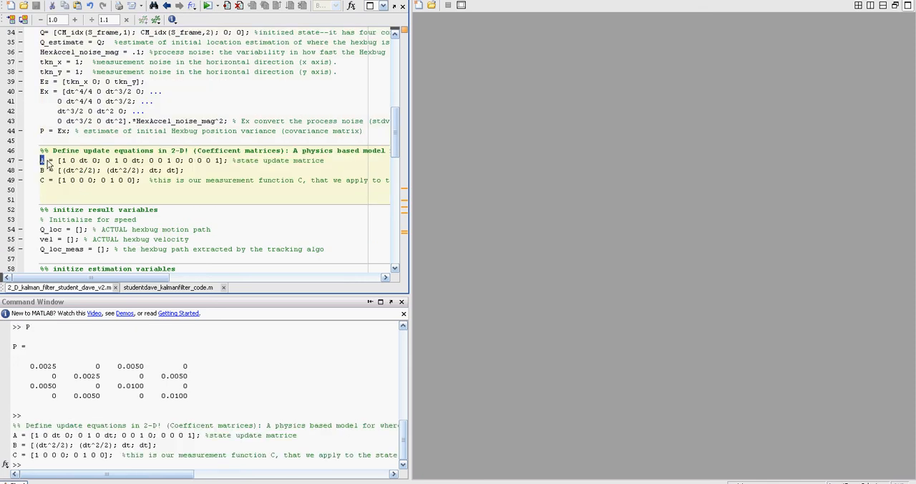
text(A)
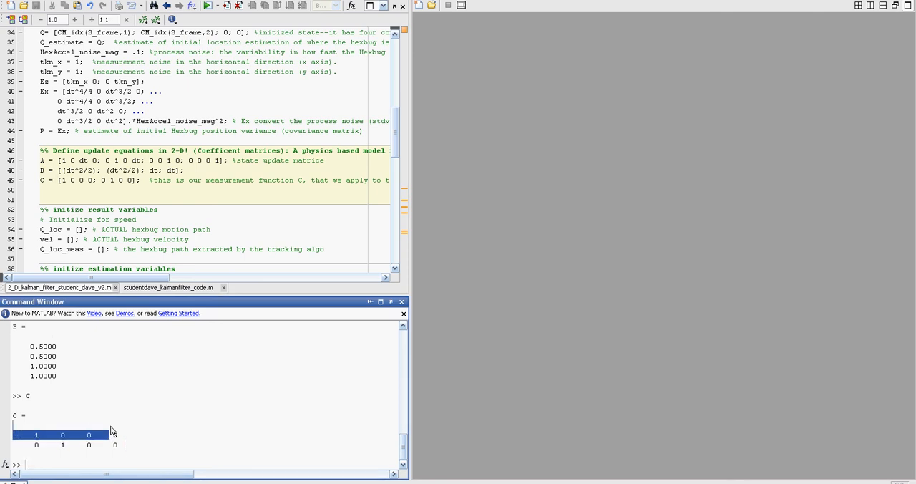
scroll(down, 3)
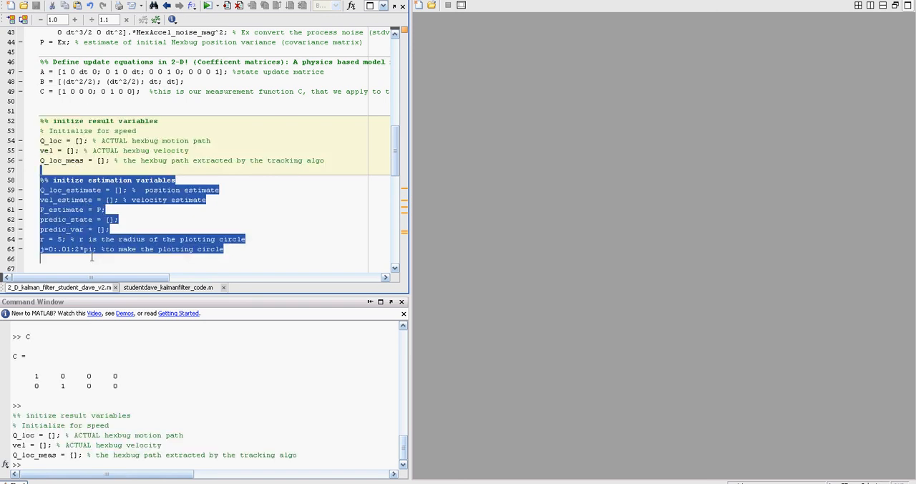
scroll(down, 3)
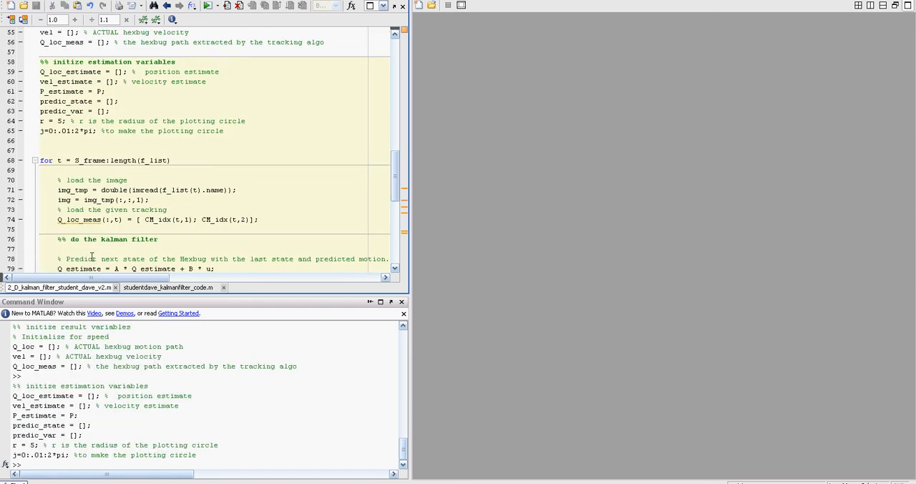
scroll(down, 3)
text(S_fram)
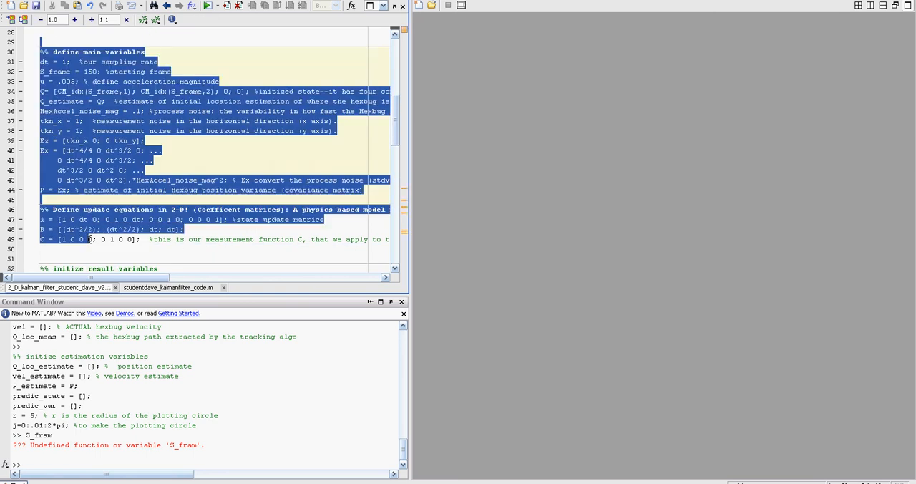
Set t to start frame 150 and load that frame's image and measured location CM_idx(t,1)
scroll(down, 3)
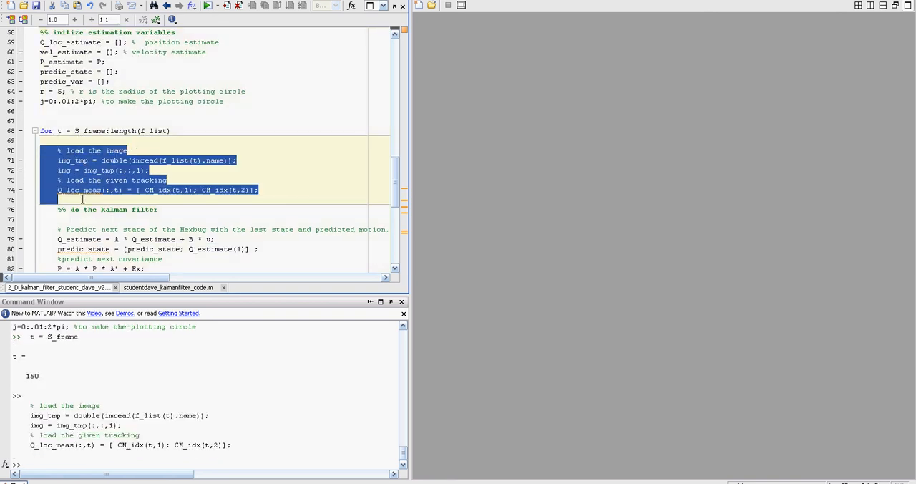
click(60, 201)
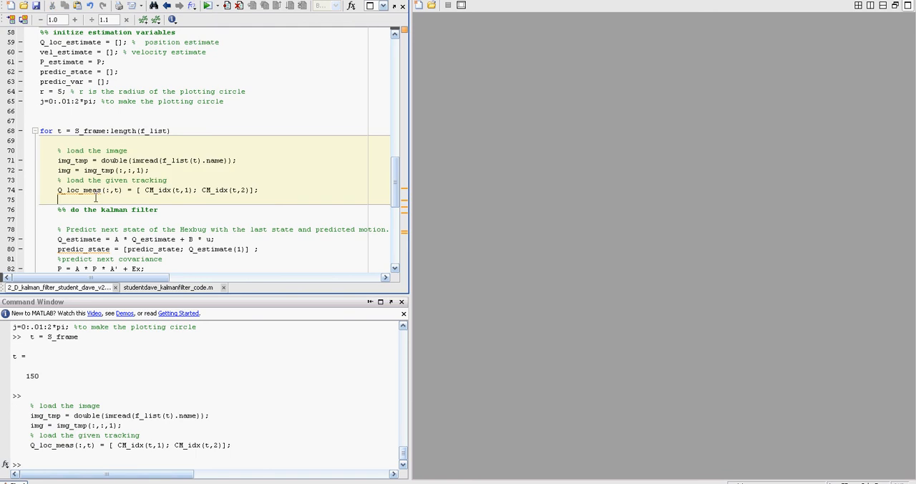
double_click(169, 189)
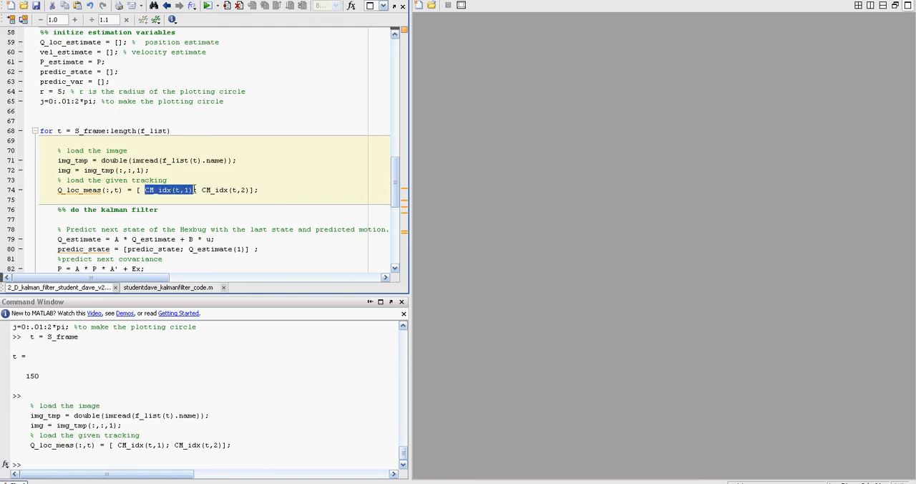
click(123, 209)
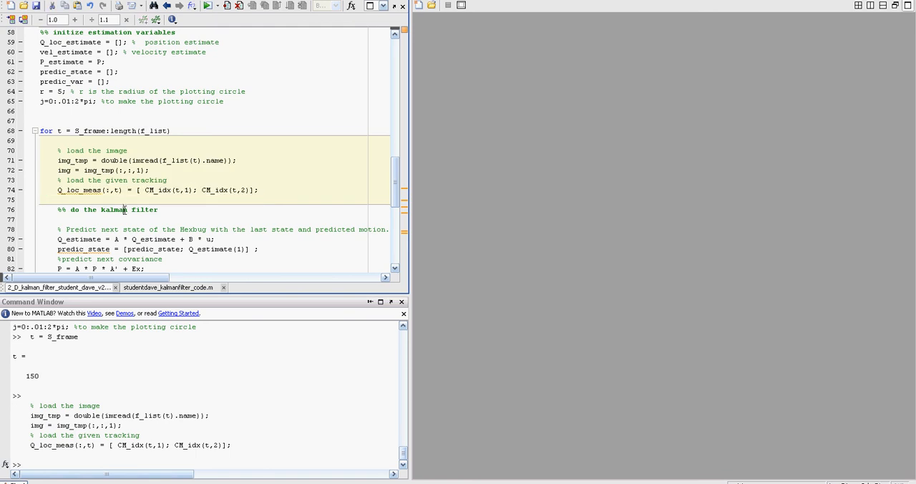
Evaluate the prediction, Kalman gain, update and covariance lines, plotting frame 150 with tracking circles
scroll(down, 3)
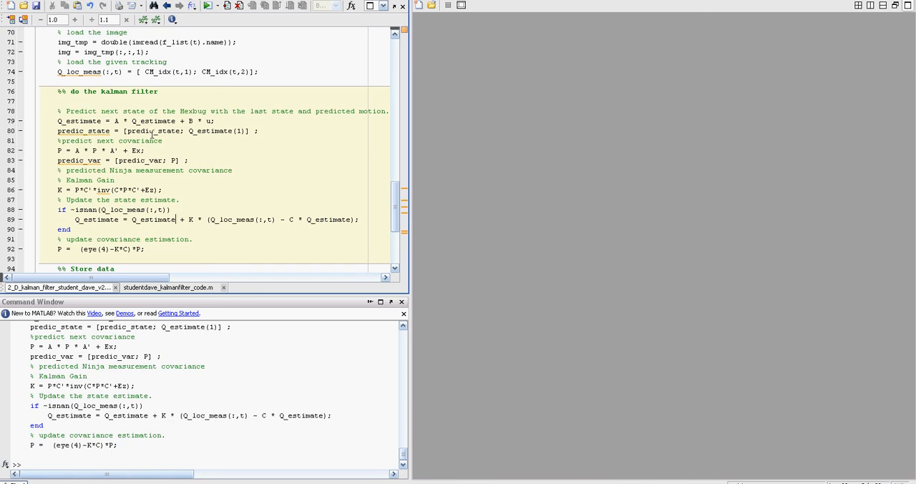
scroll(down, 3)
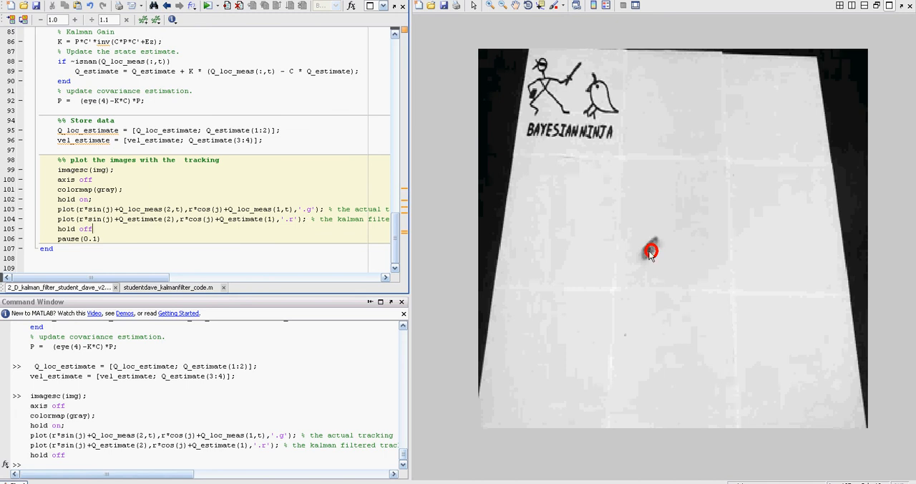
mouse_move(652, 256)
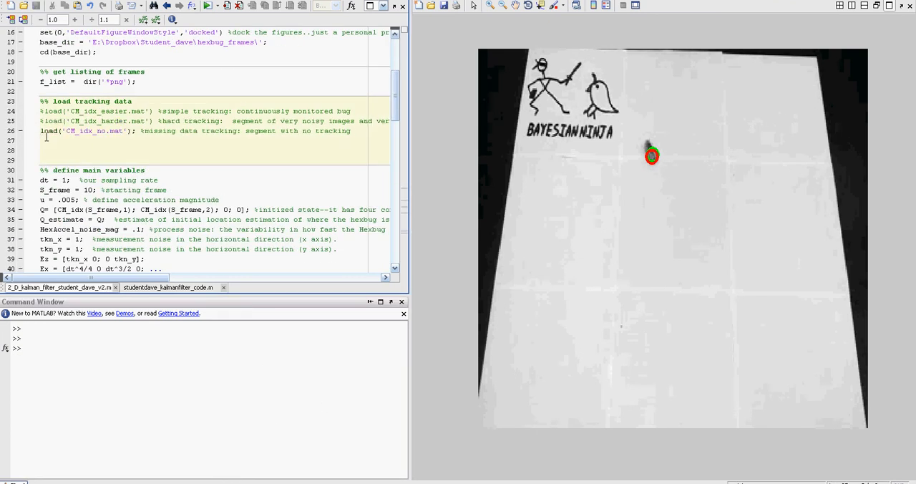
scroll(down, 3)
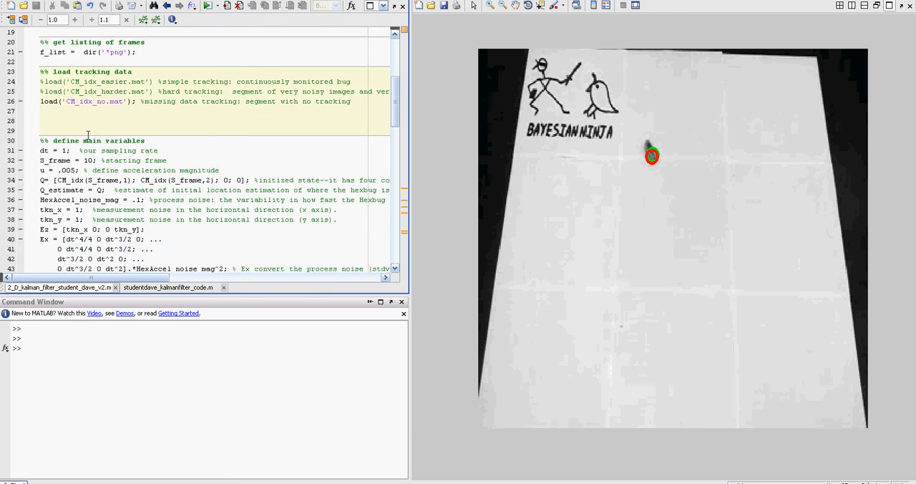
scroll(down, 3)
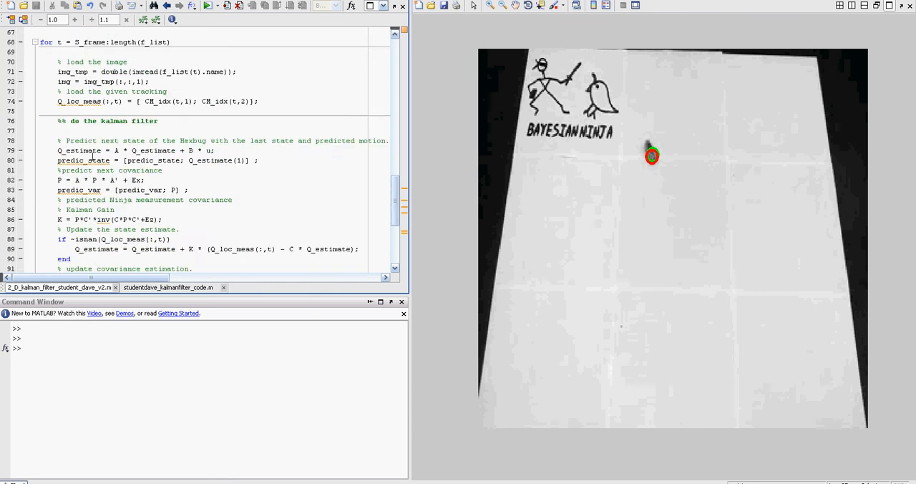
scroll(down, 3)
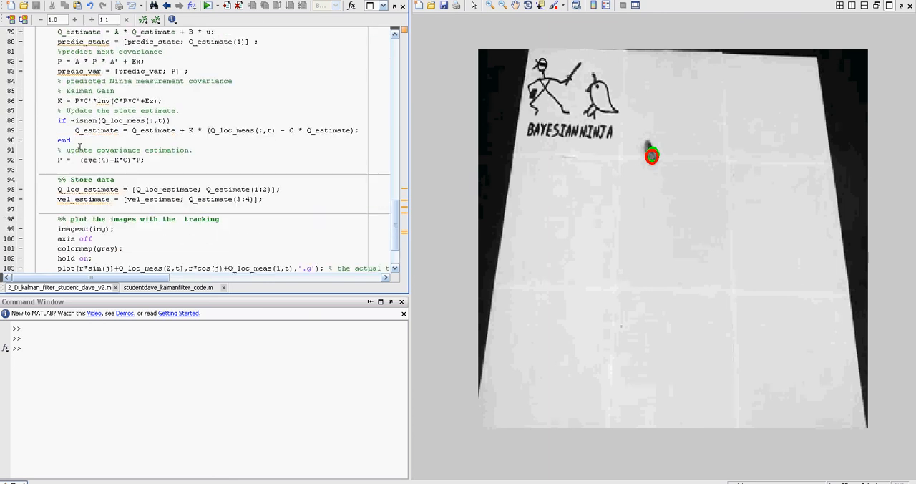